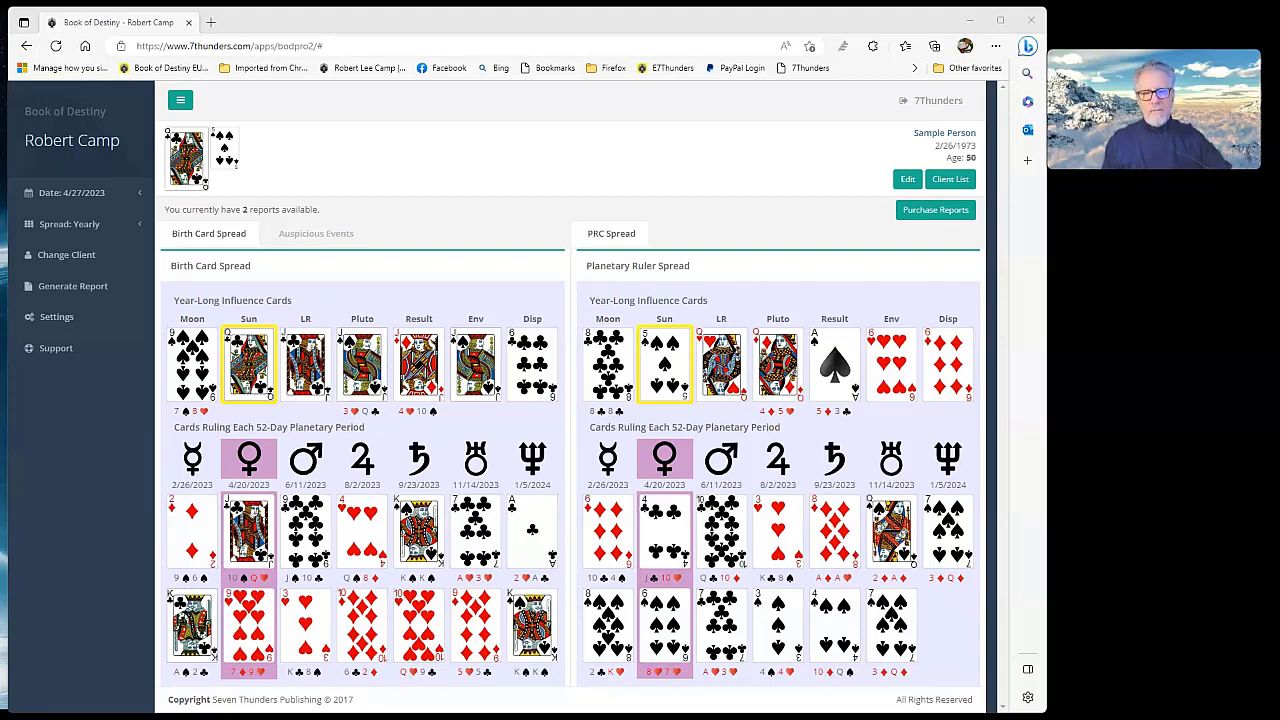
mouse_move(972, 20)
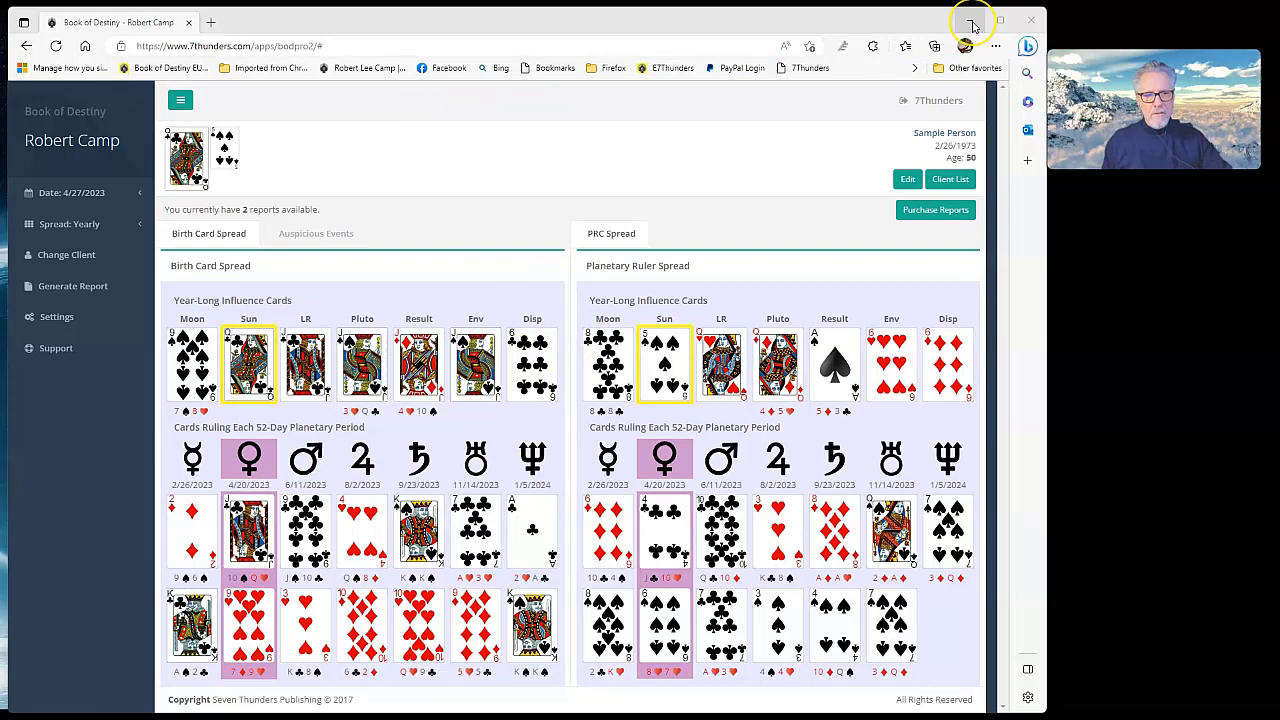
mouse_move(971, 20)
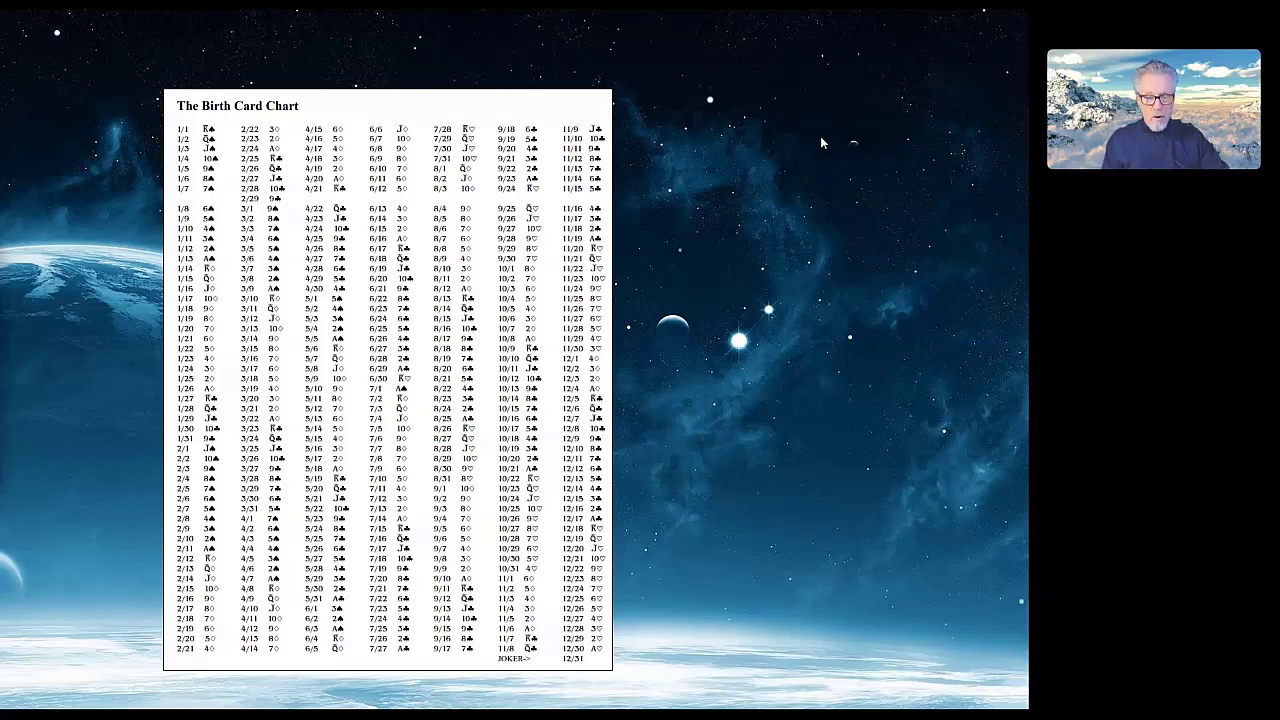
mouse_move(807, 142)
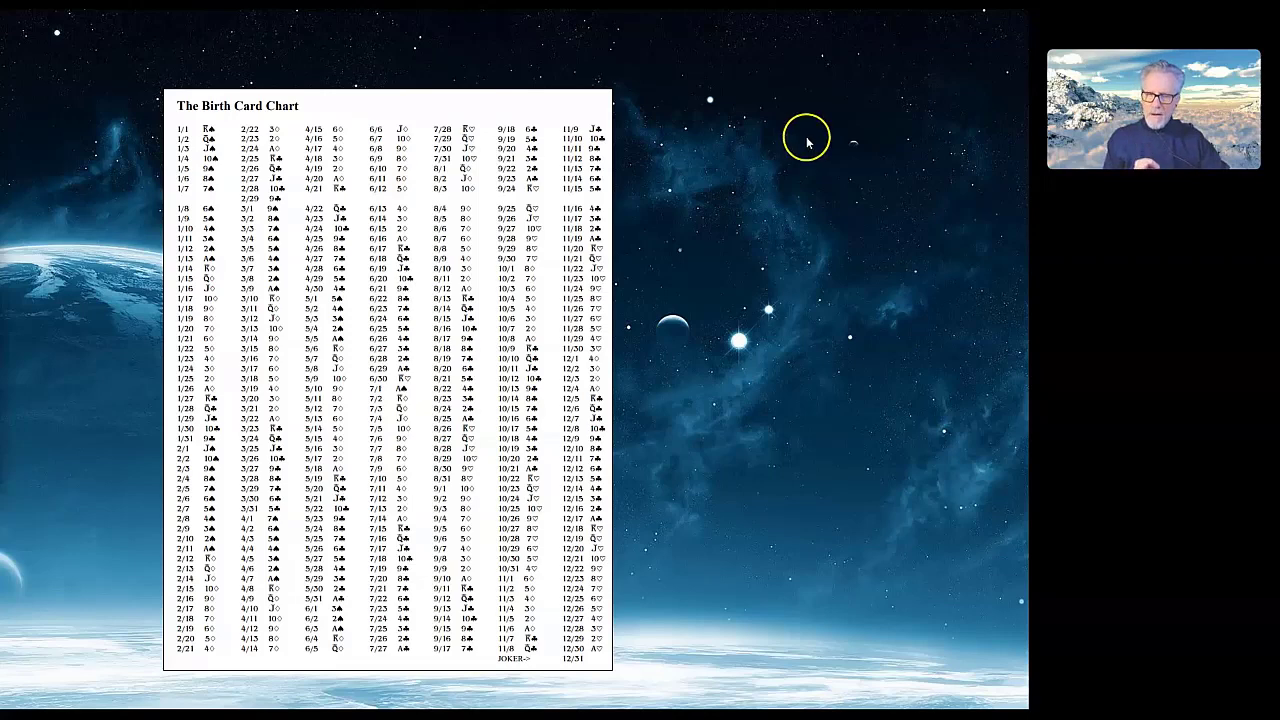
mouse_move(745, 185)
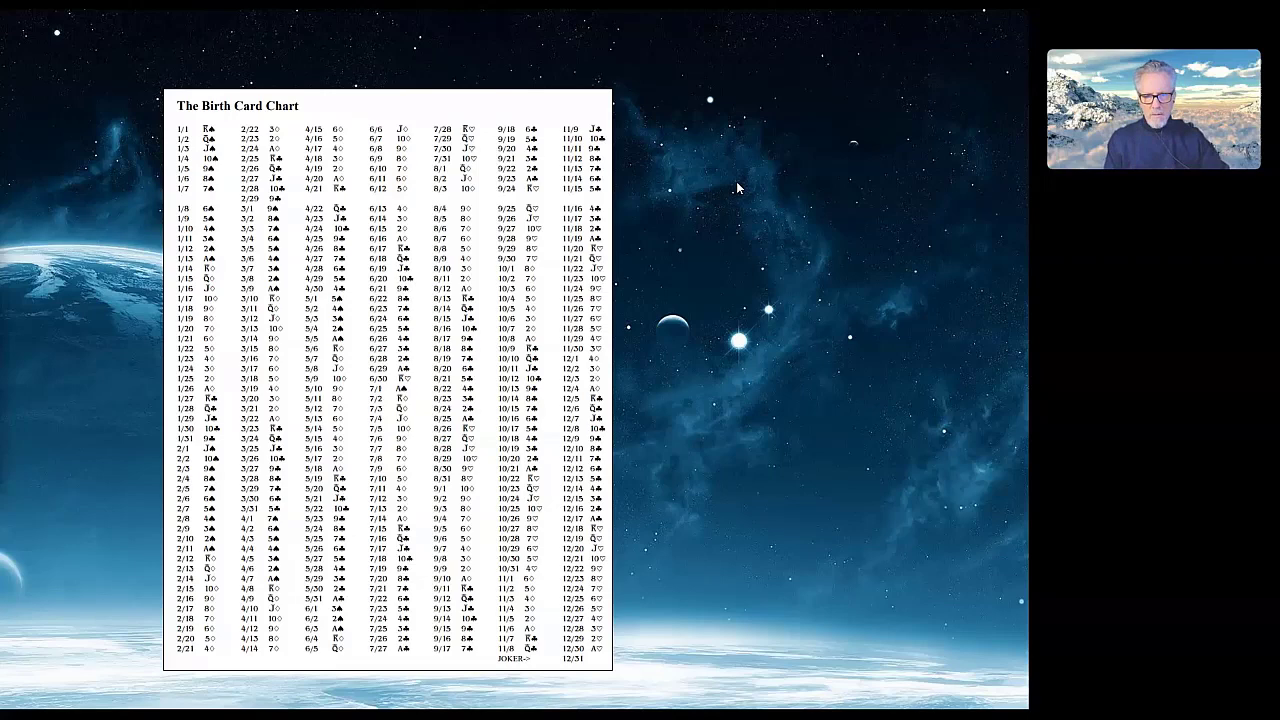
- Set the Birth Card Chart image aside to bring back Sample Person's yearly Birth Card and Planetary Ruler spreads
left_click(815, 595)
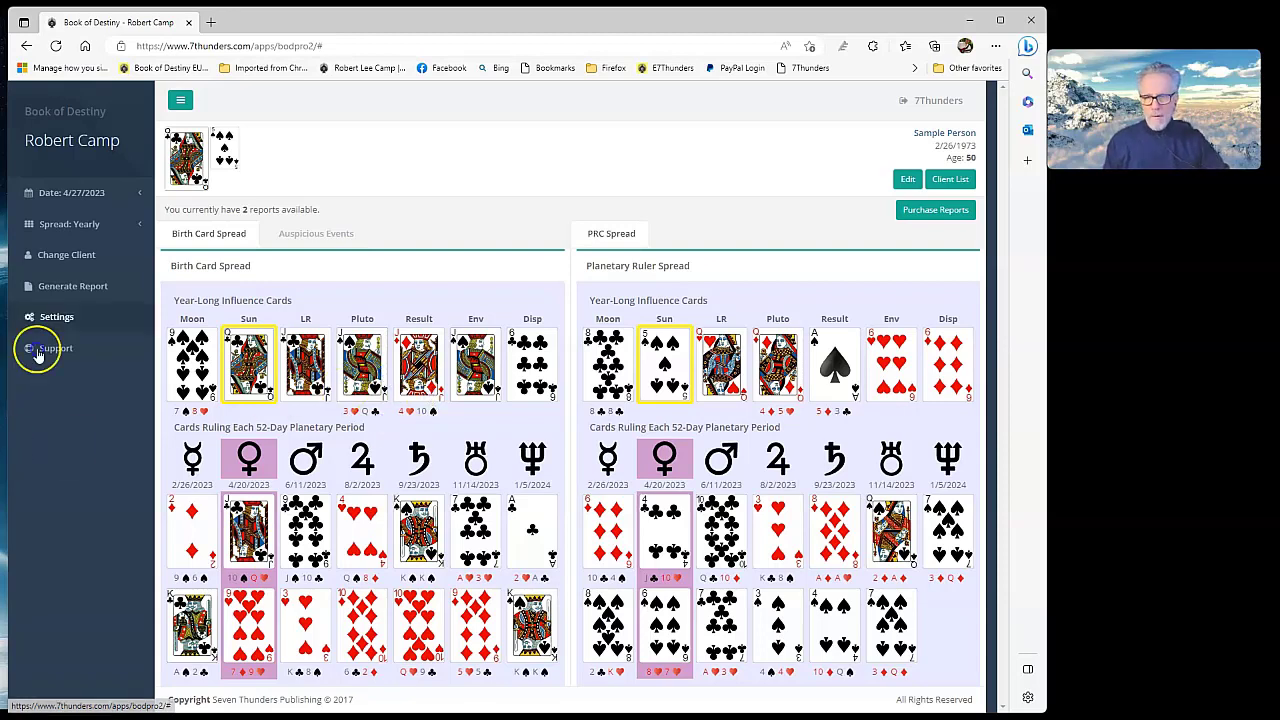
left_click(70, 223)
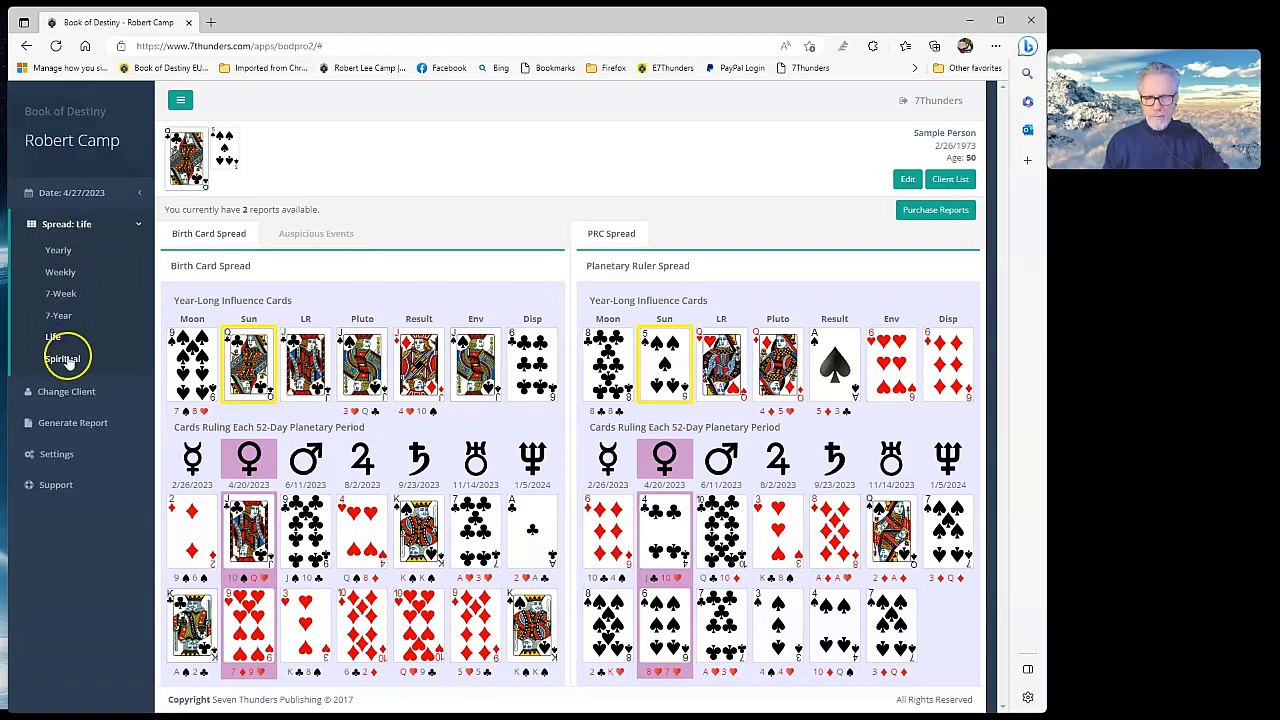
left_click(53, 336)
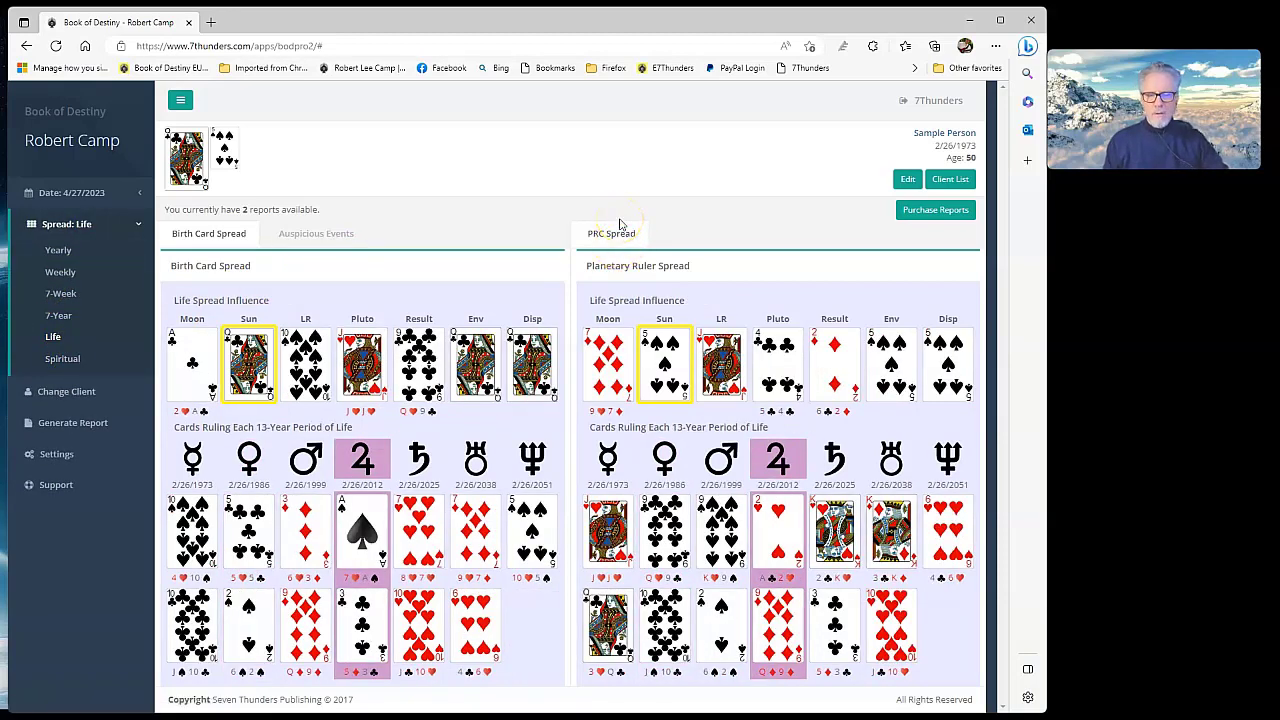
mouse_move(565, 225)
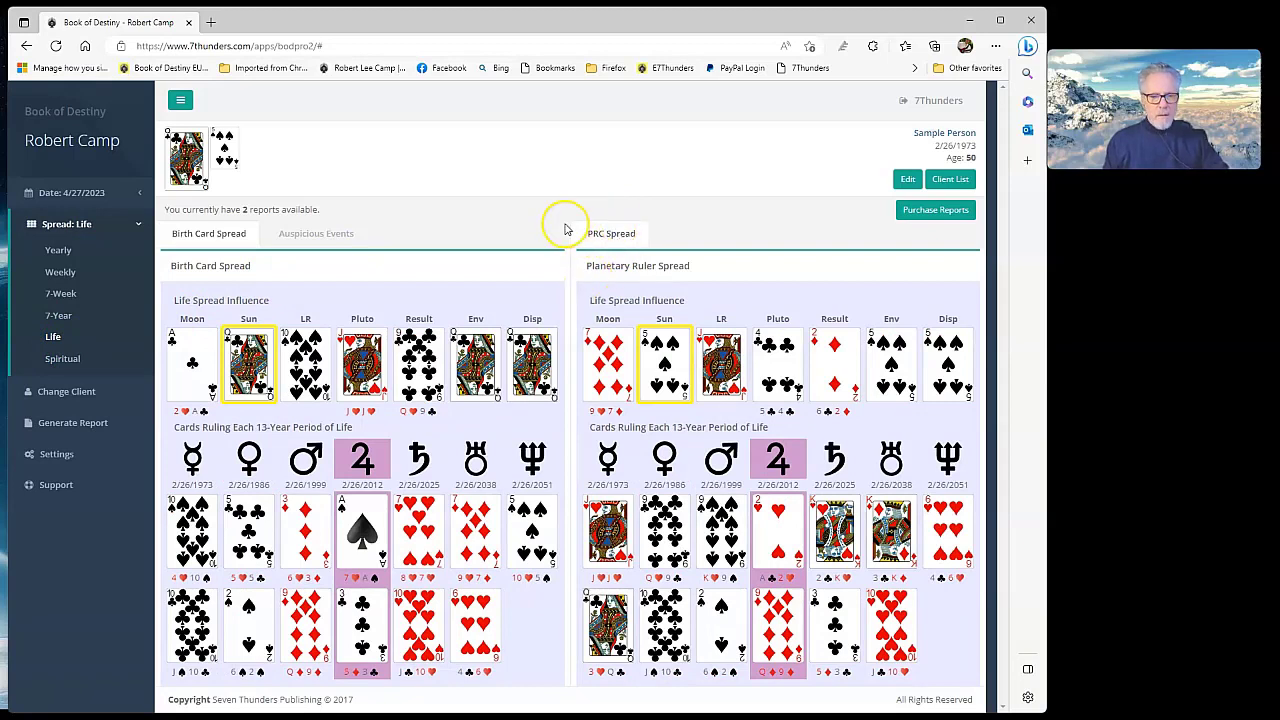
mouse_move(565, 224)
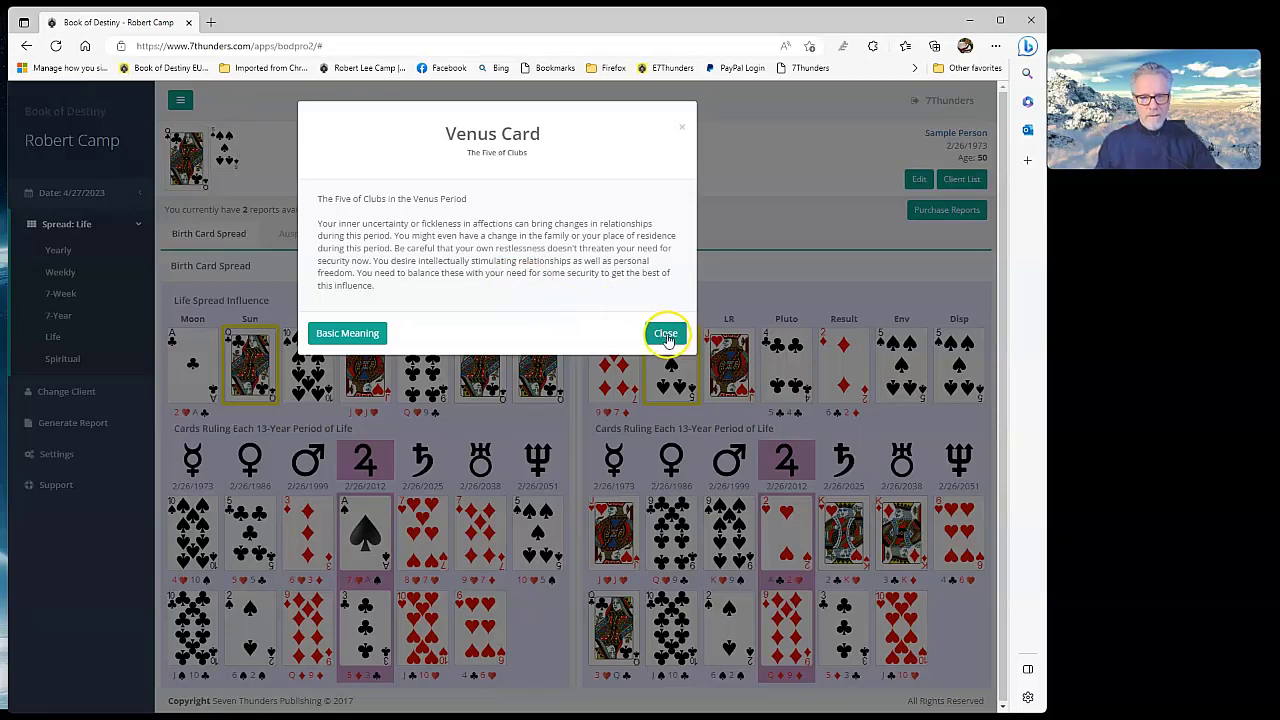
- Close the Five of Clubs Venus Card popup to reveal the full Life spread
left_click(666, 333)
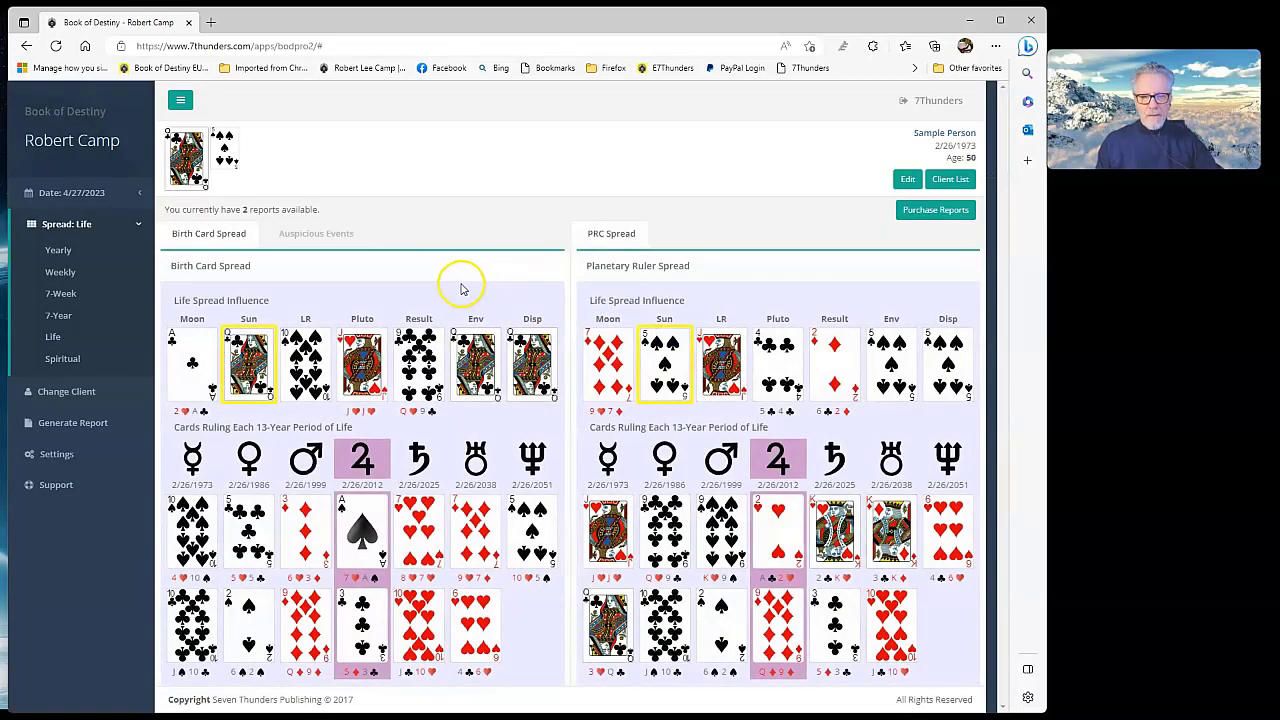
mouse_move(388, 294)
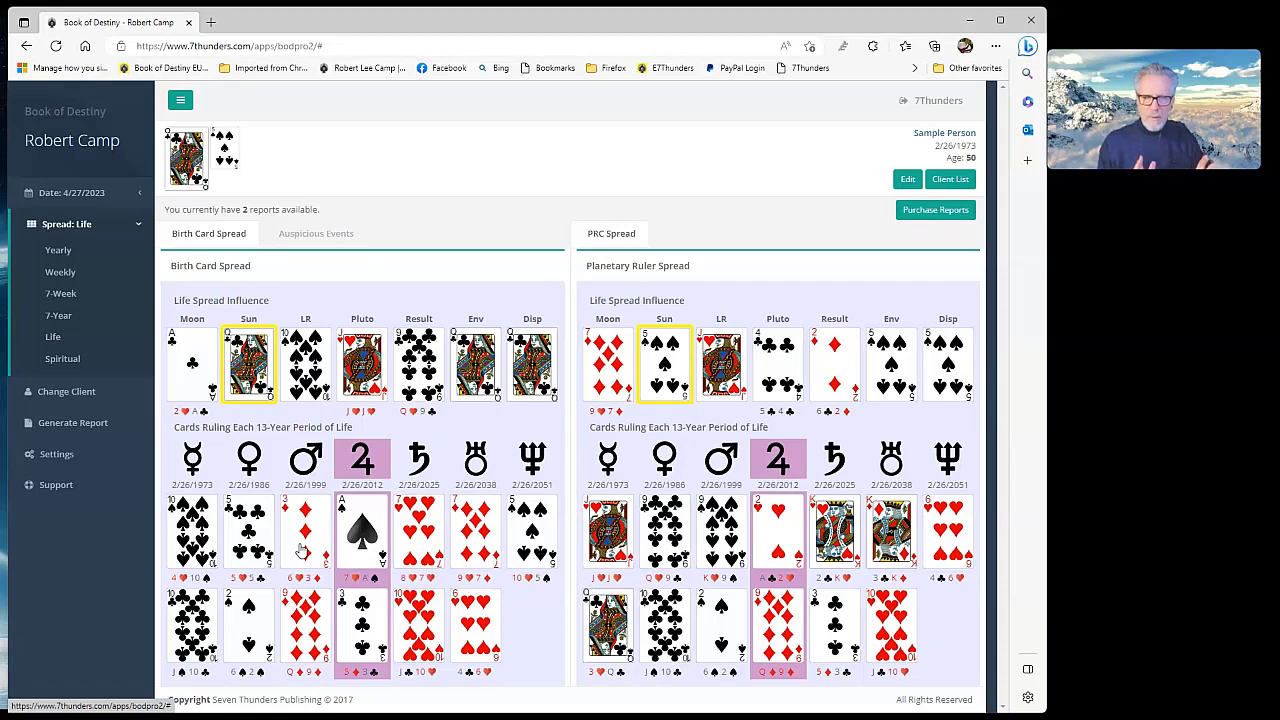
mouse_move(1108, 300)
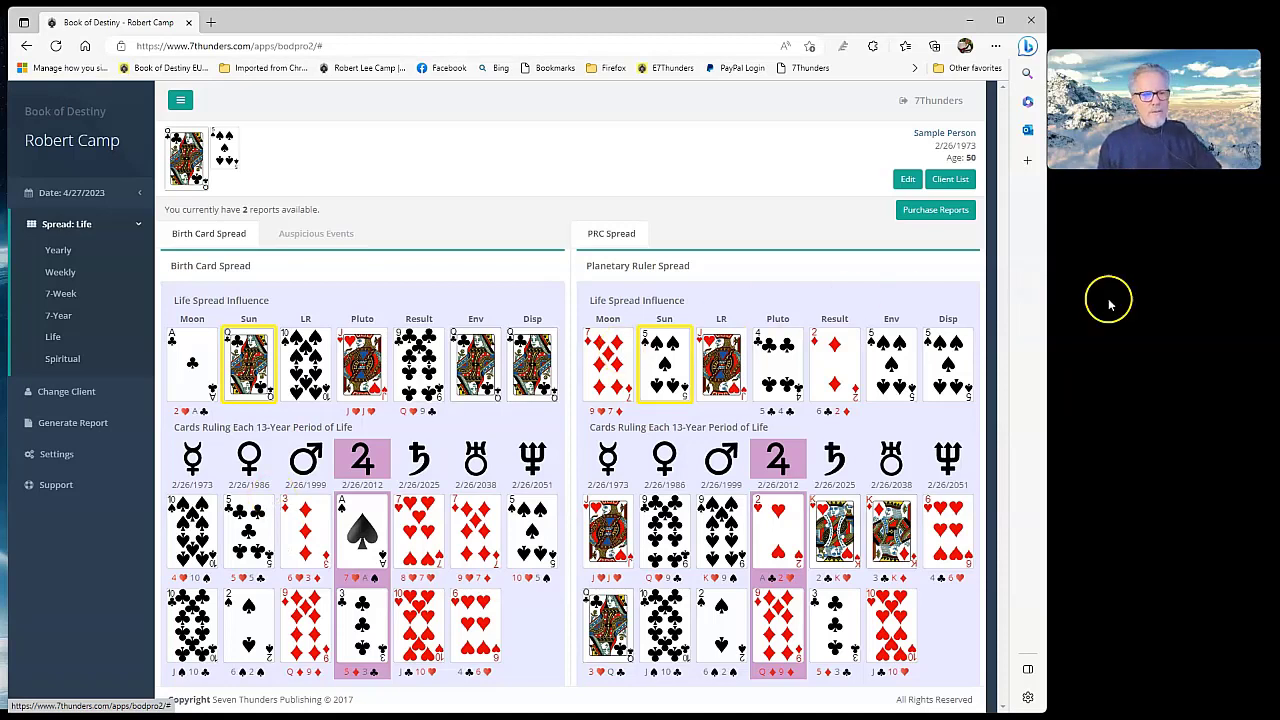